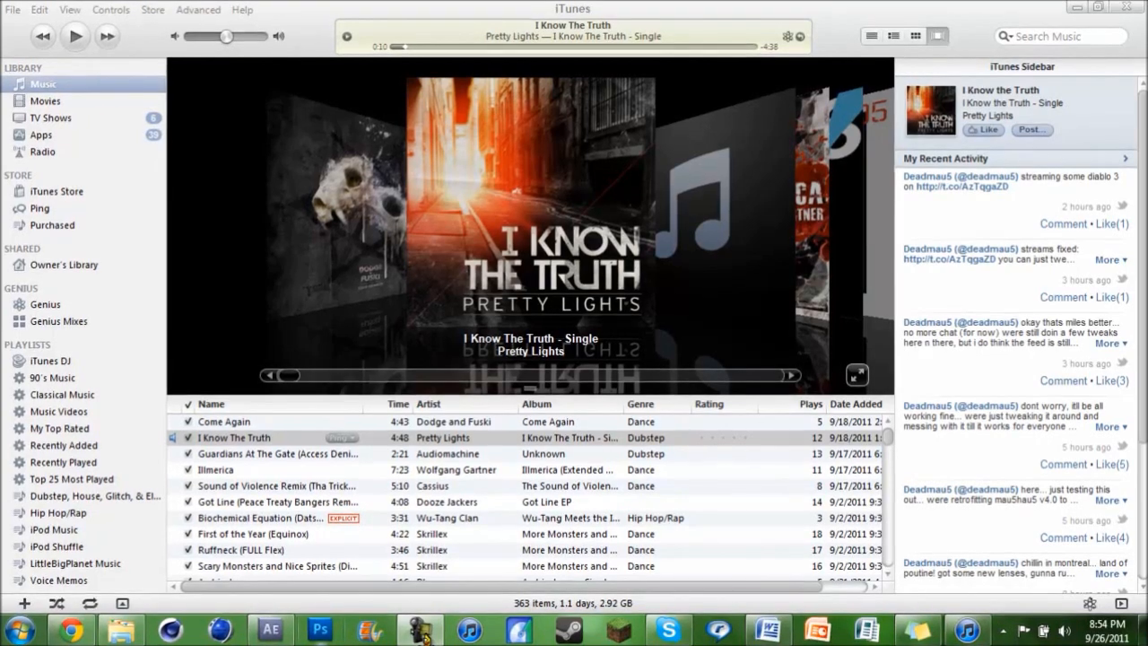
Switch from iTunes to the After Effects comp holding the Warfare track and Audio Amplitude layer.
left_click(269, 628)
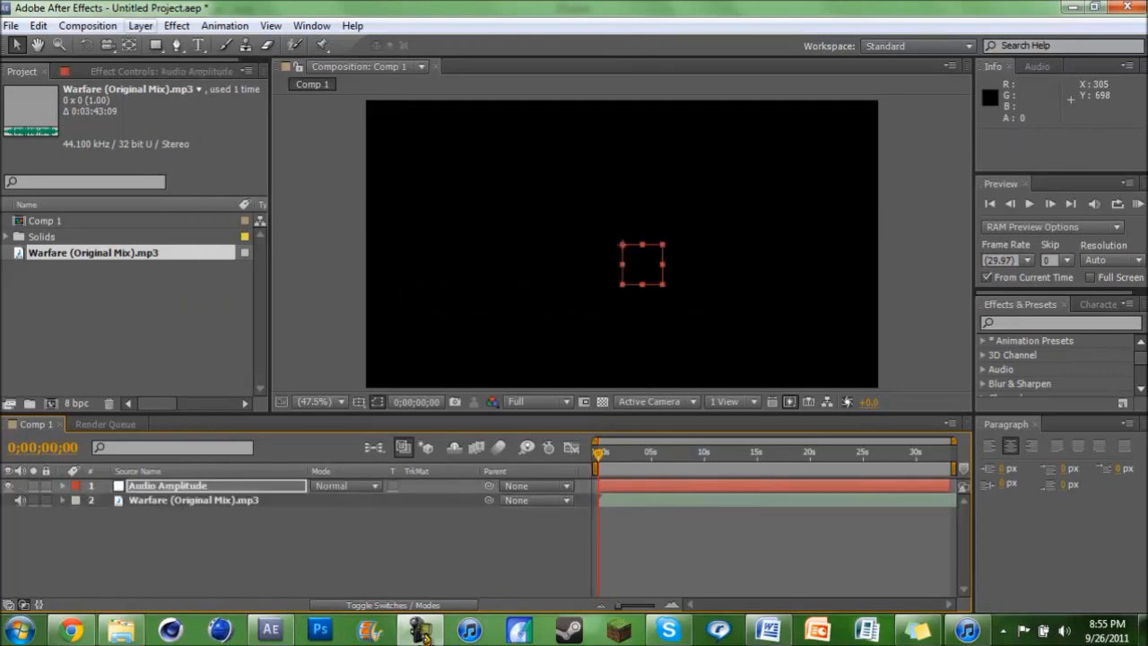
Add a new blue solid via Layer > New > Solid and shape it into a narrow vertical bar.
left_click(140, 25)
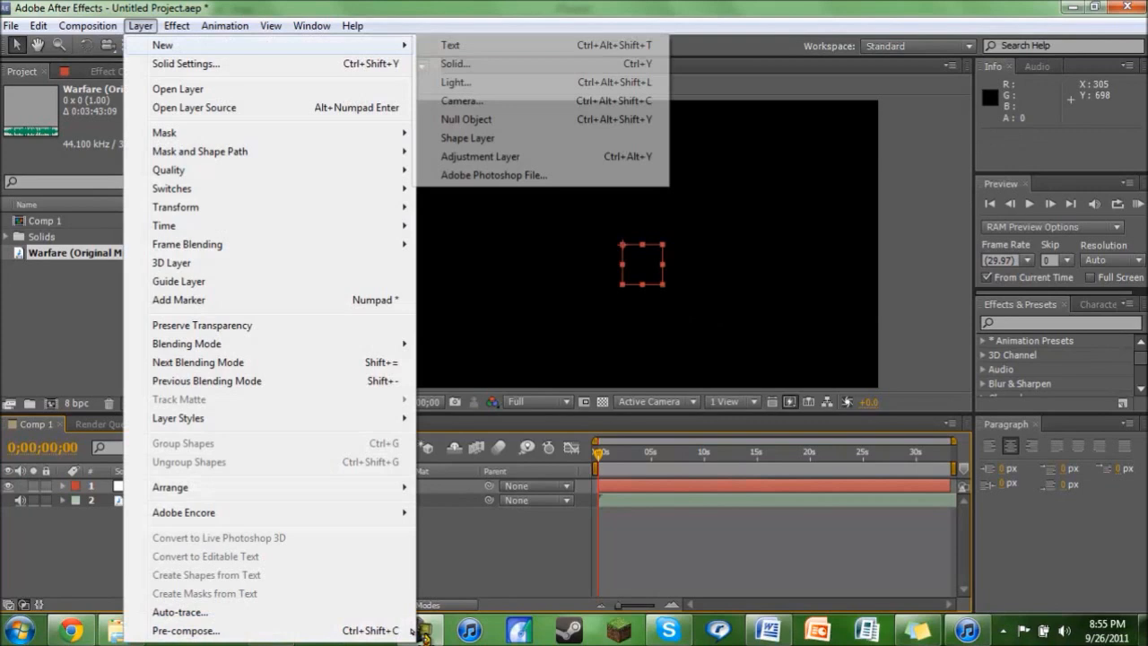
left_click(455, 65)
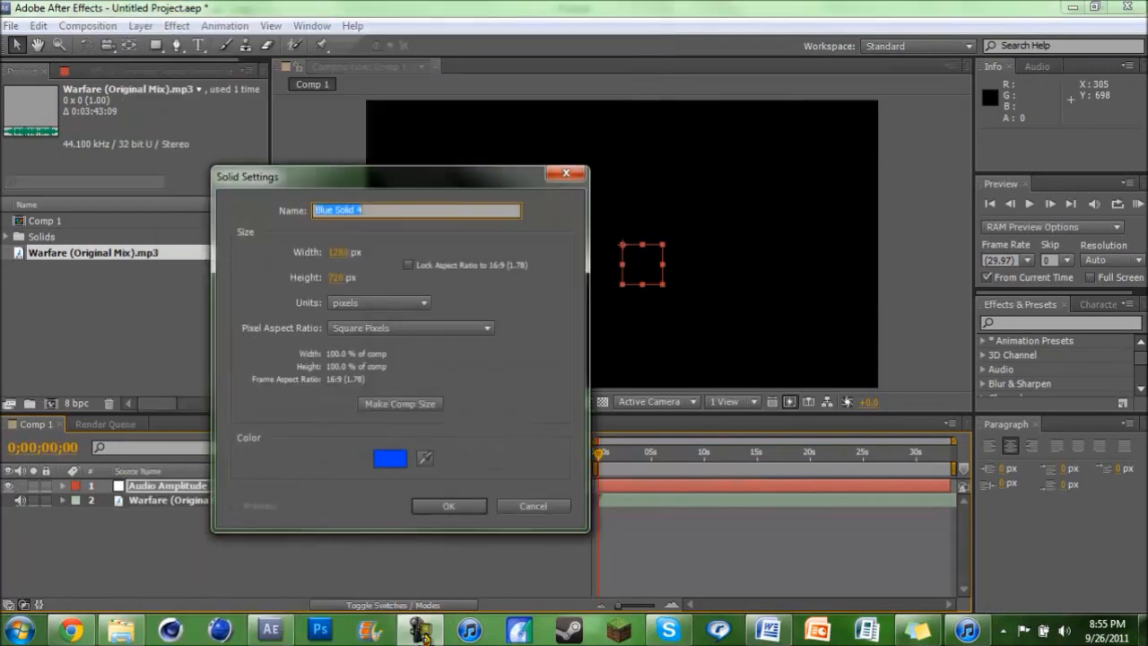
left_click(448, 506)
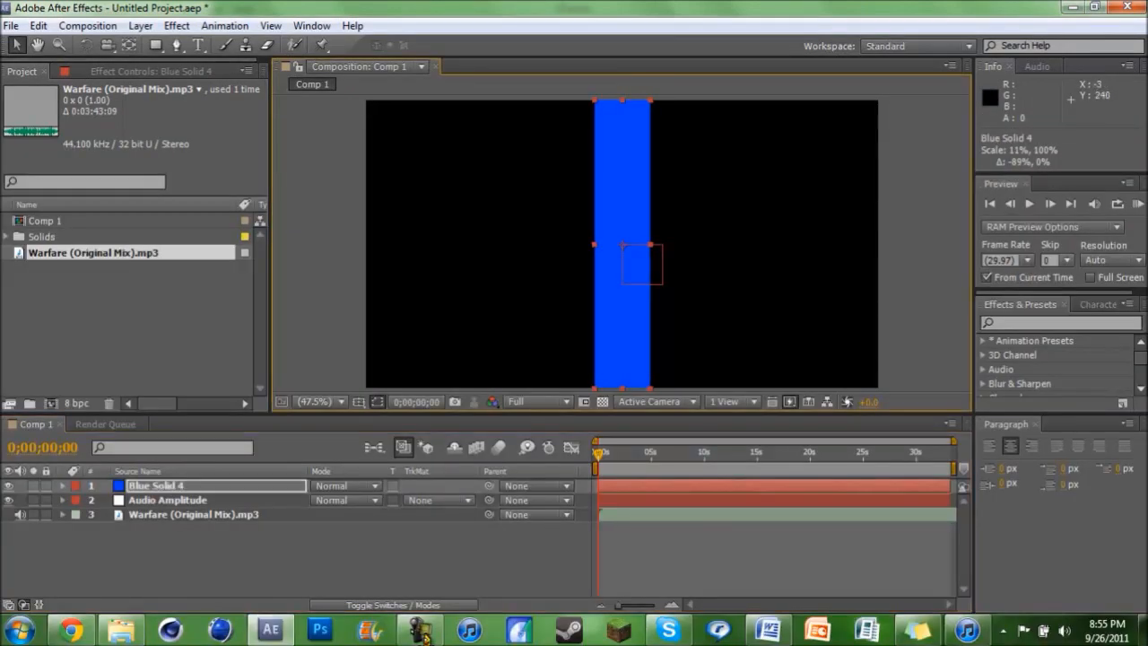
left_click(176, 25)
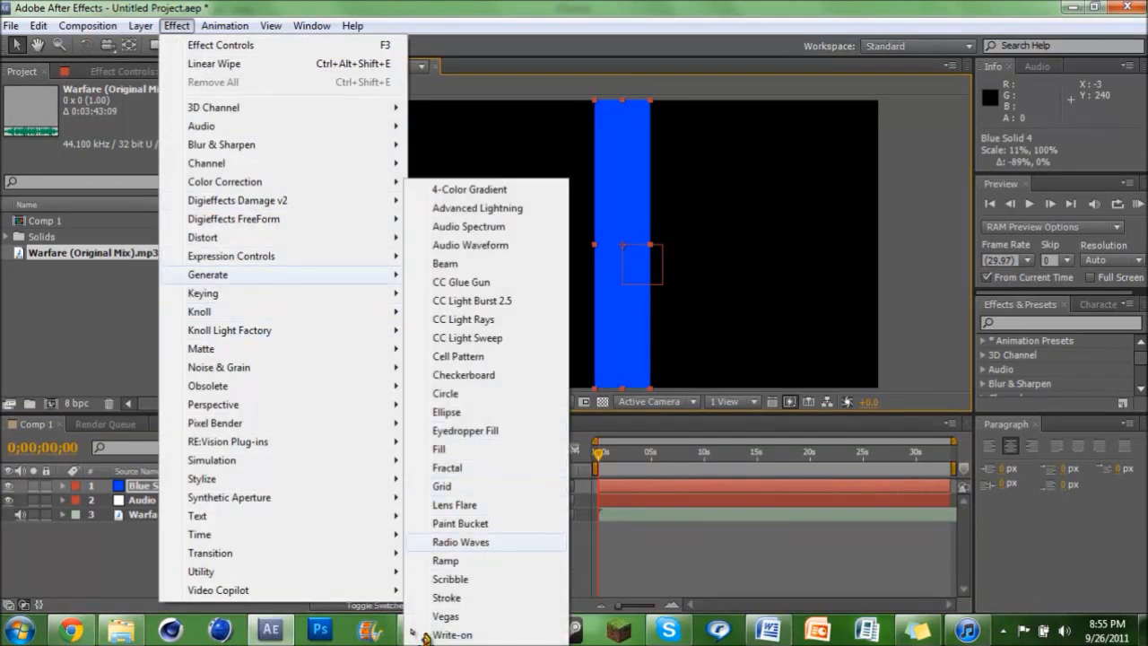
Apply a Grid effect with Invert Grid and Stencil Alpha, sizing the cells into stacked segments.
left_click(442, 486)
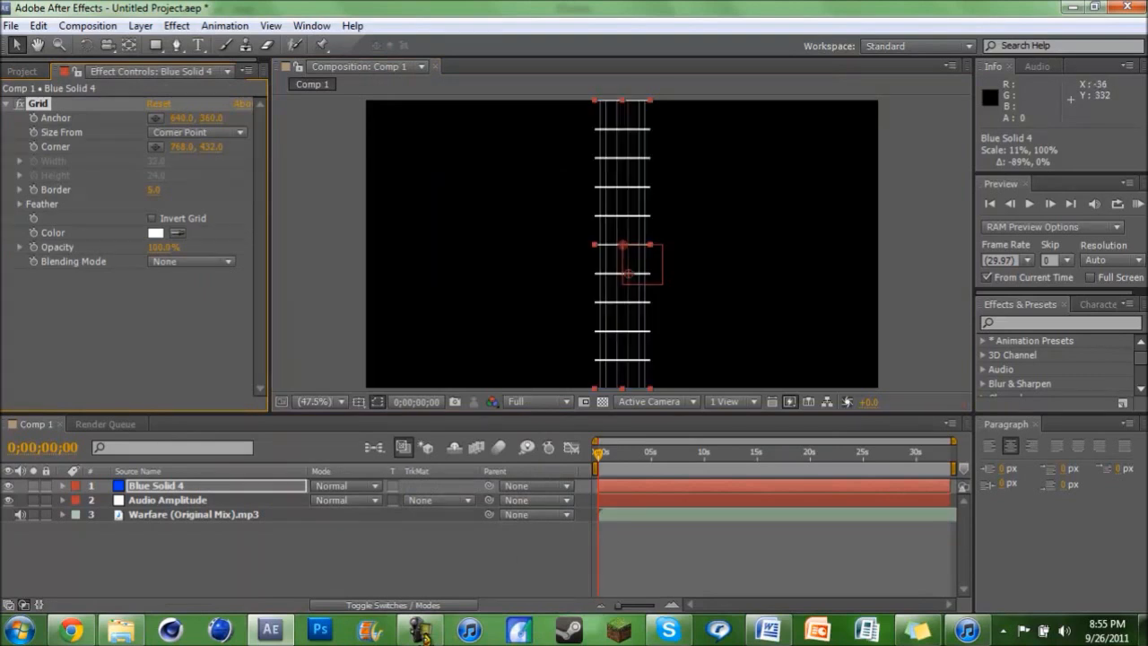
left_click(152, 218)
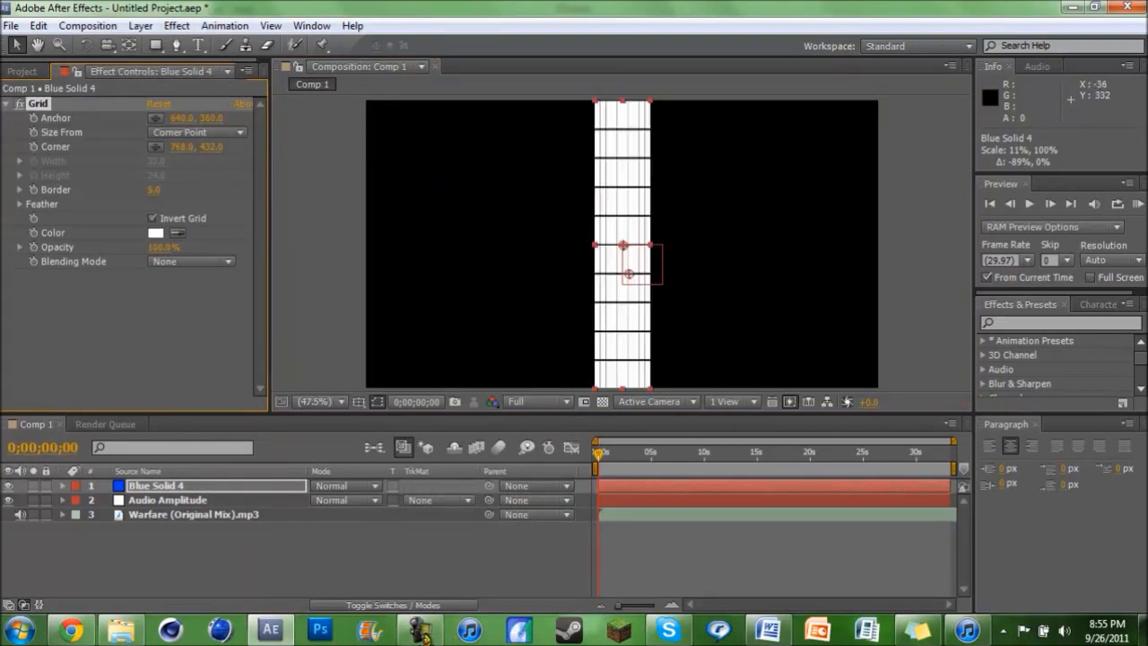
left_click(190, 261)
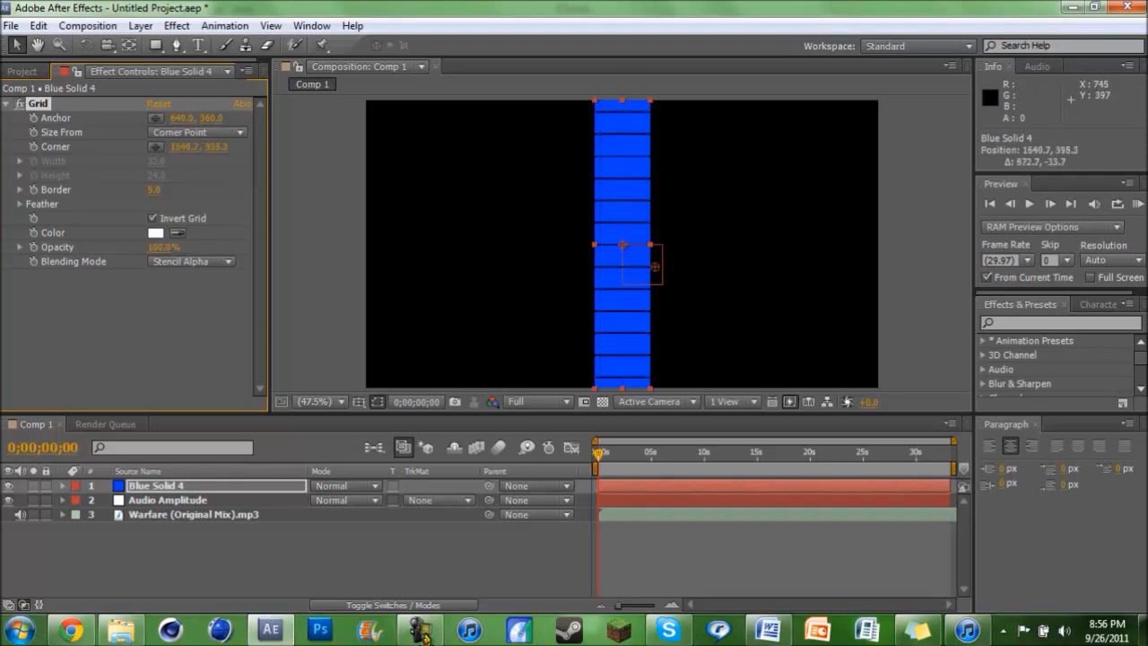
left_click_drag(649, 265, 675, 255)
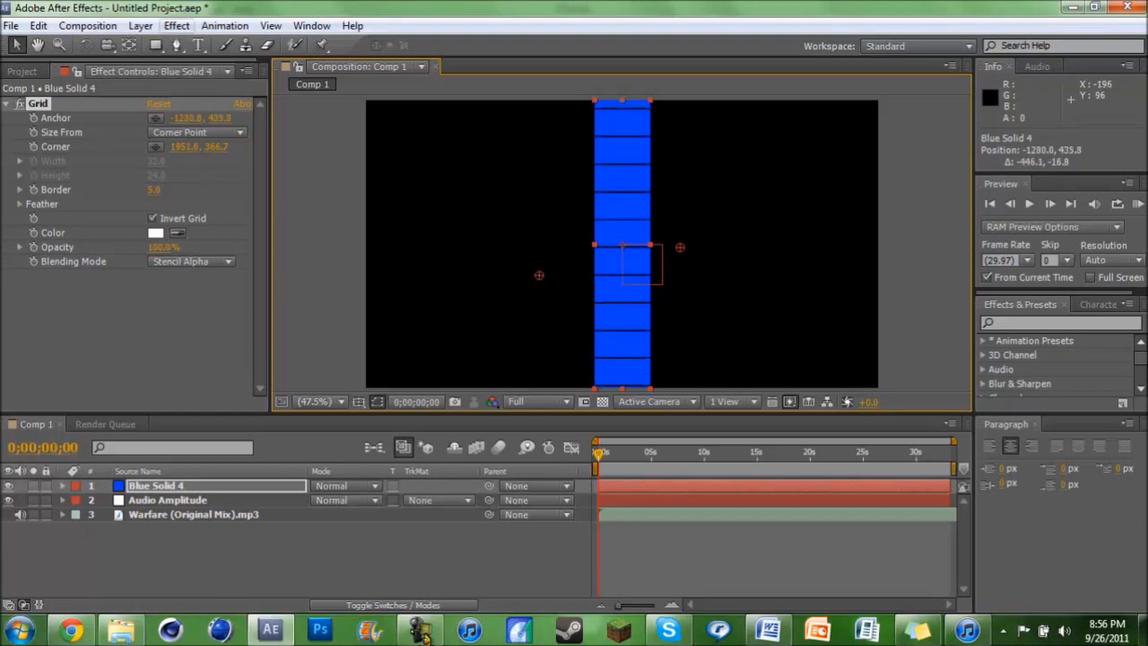
left_click(175, 25)
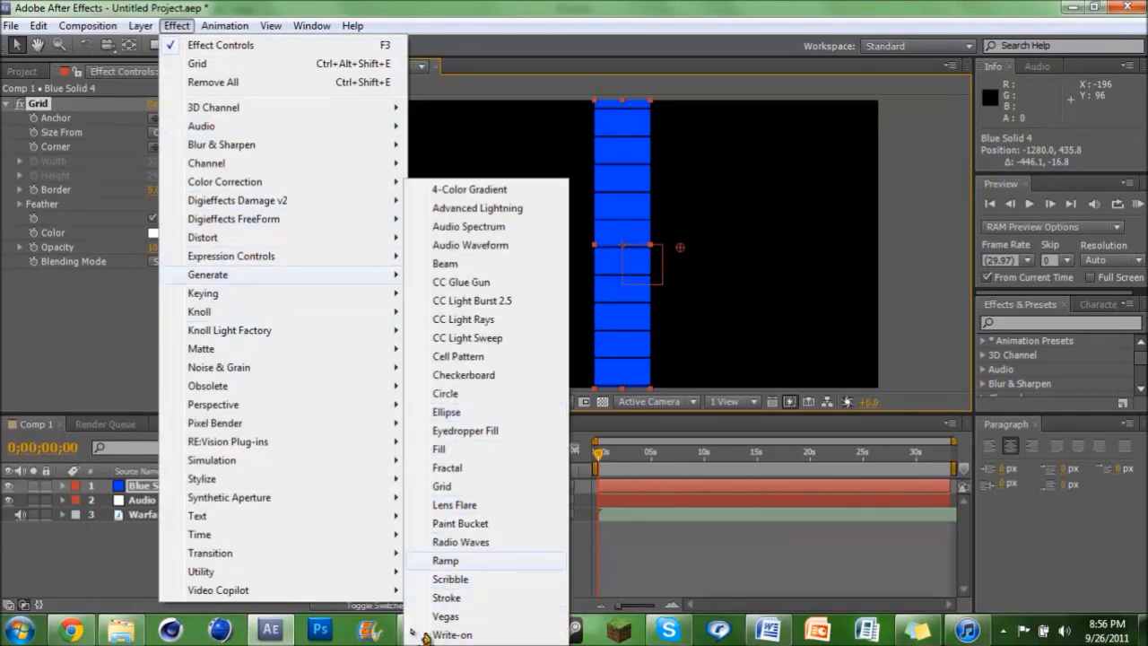
Apply a Ramp effect with start colour FF0000 red and end colour 05FF00 green.
left_click(444, 560)
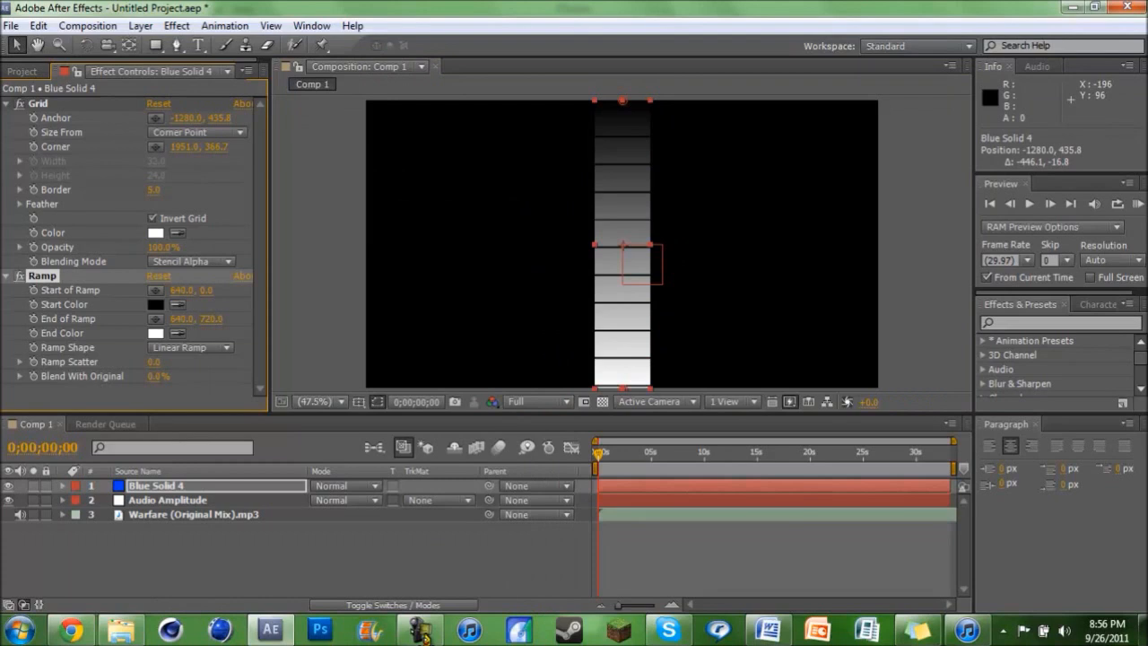
left_click(154, 305)
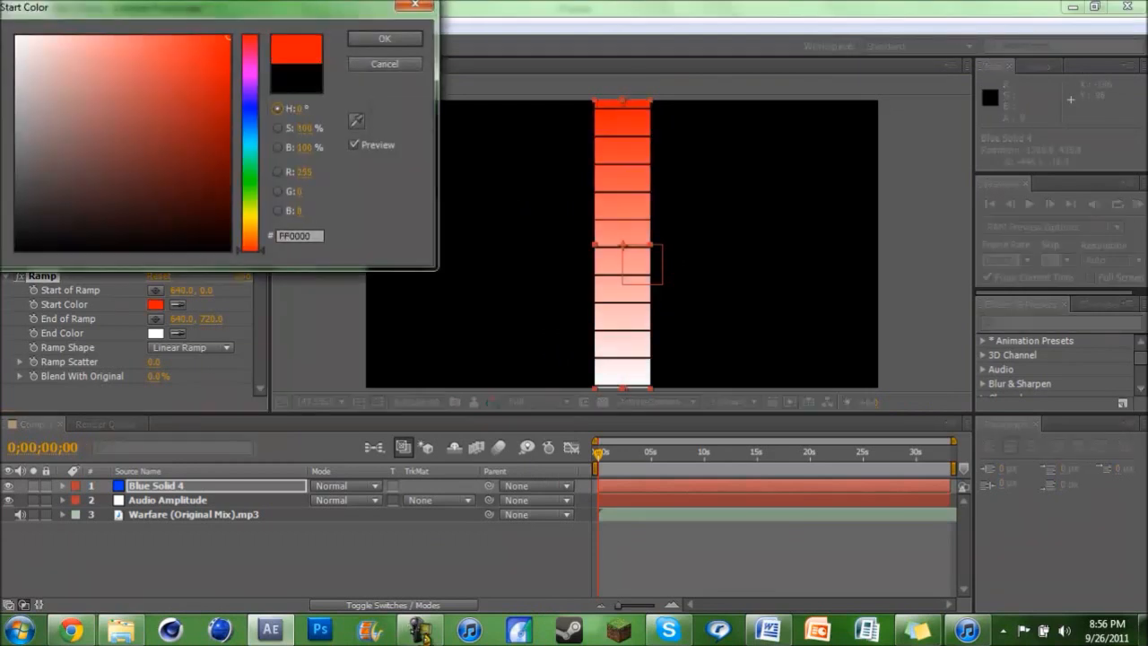
left_click(383, 38)
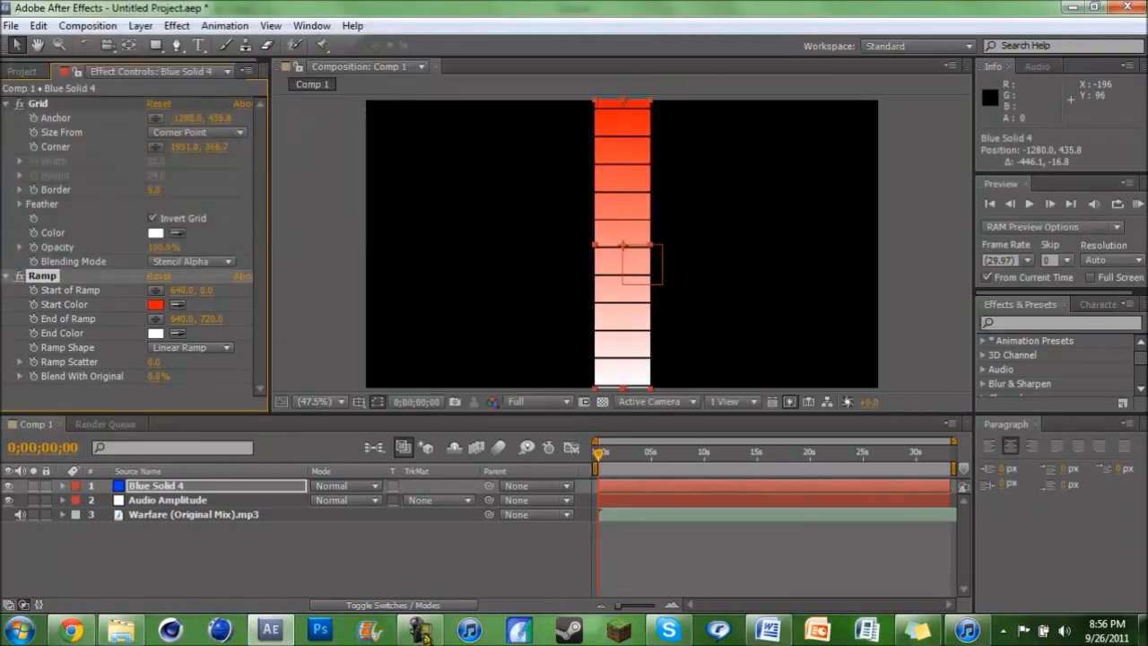
left_click(154, 332)
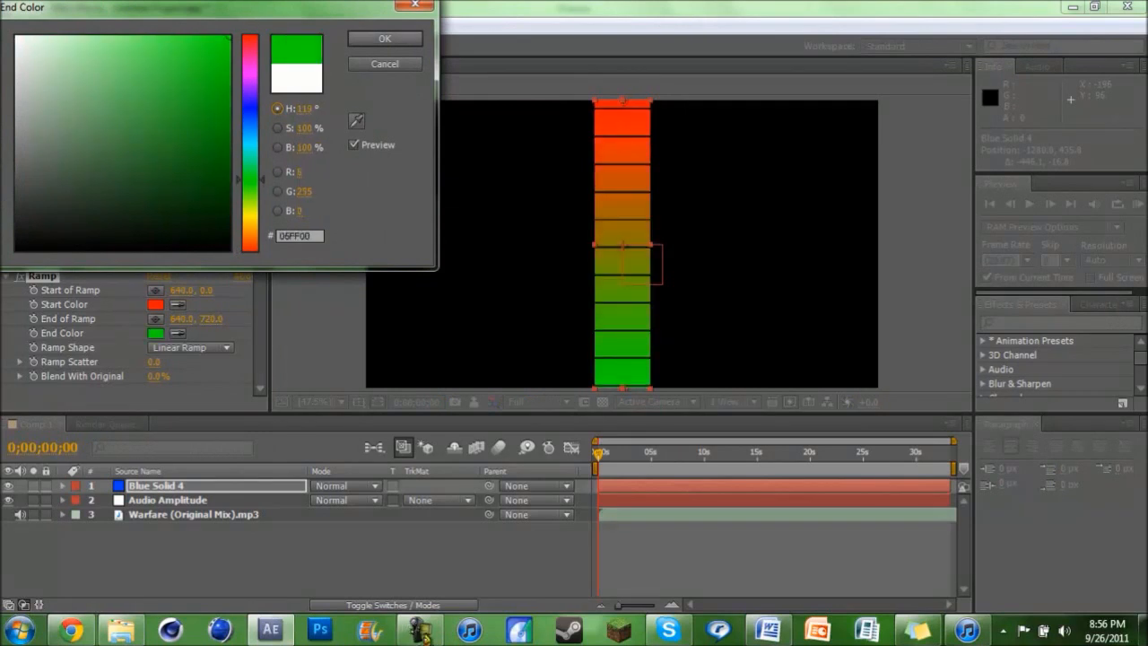
left_click(384, 38)
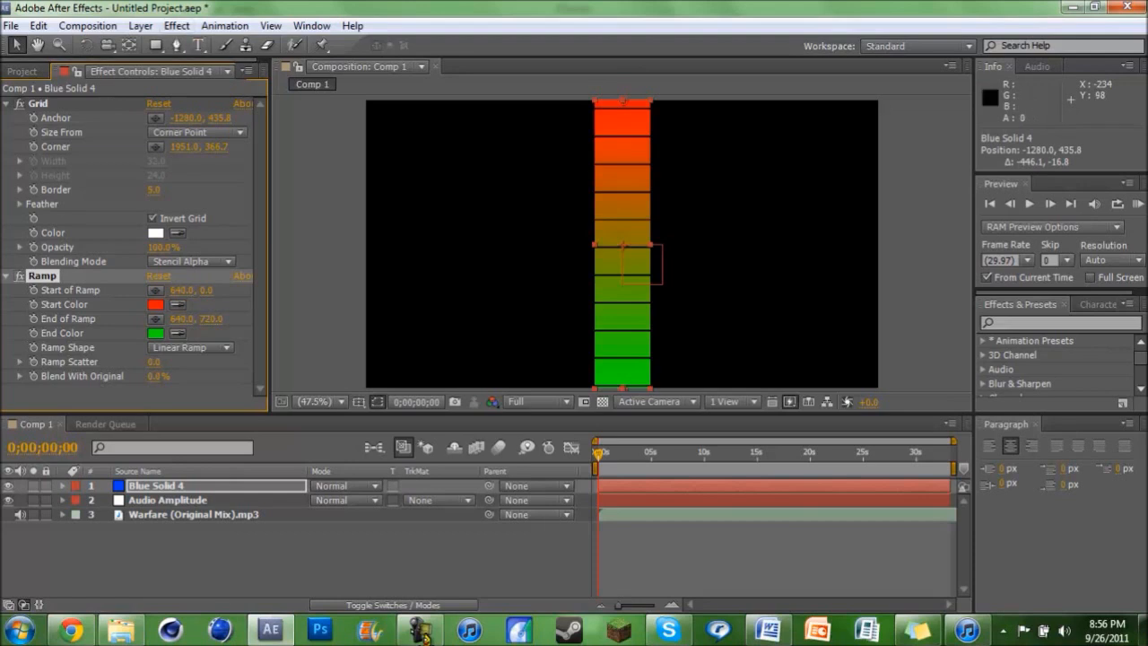
Apply Linear Wipe at 180° and reveal the Audio Amplitude layer's Both Channels slider.
left_click(176, 25)
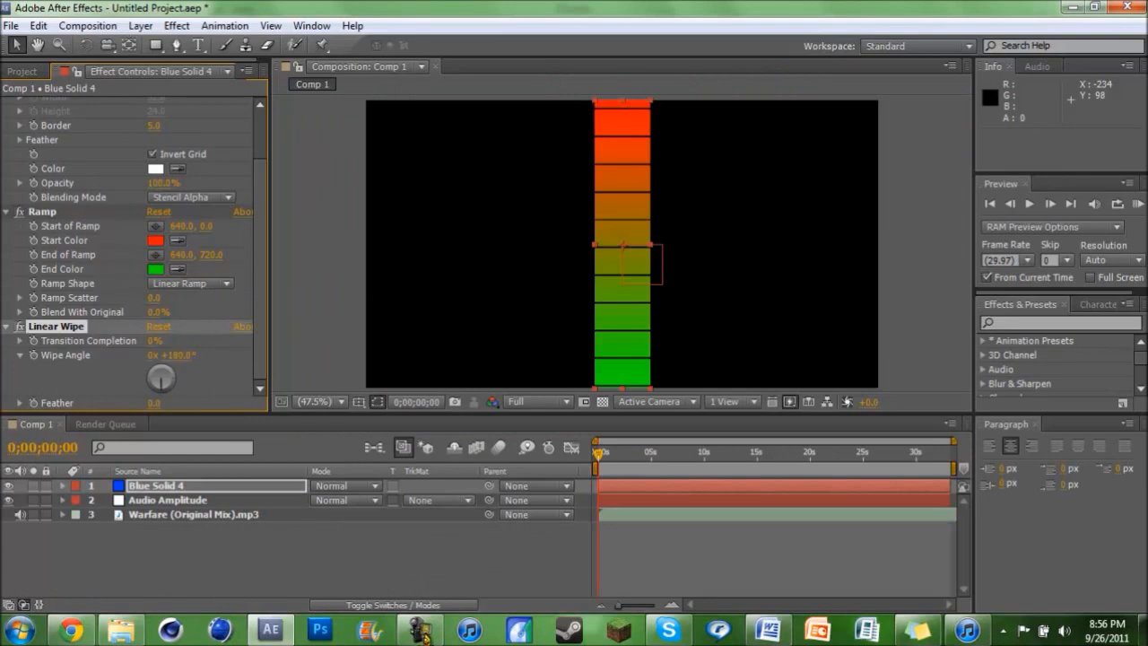
left_click(63, 499)
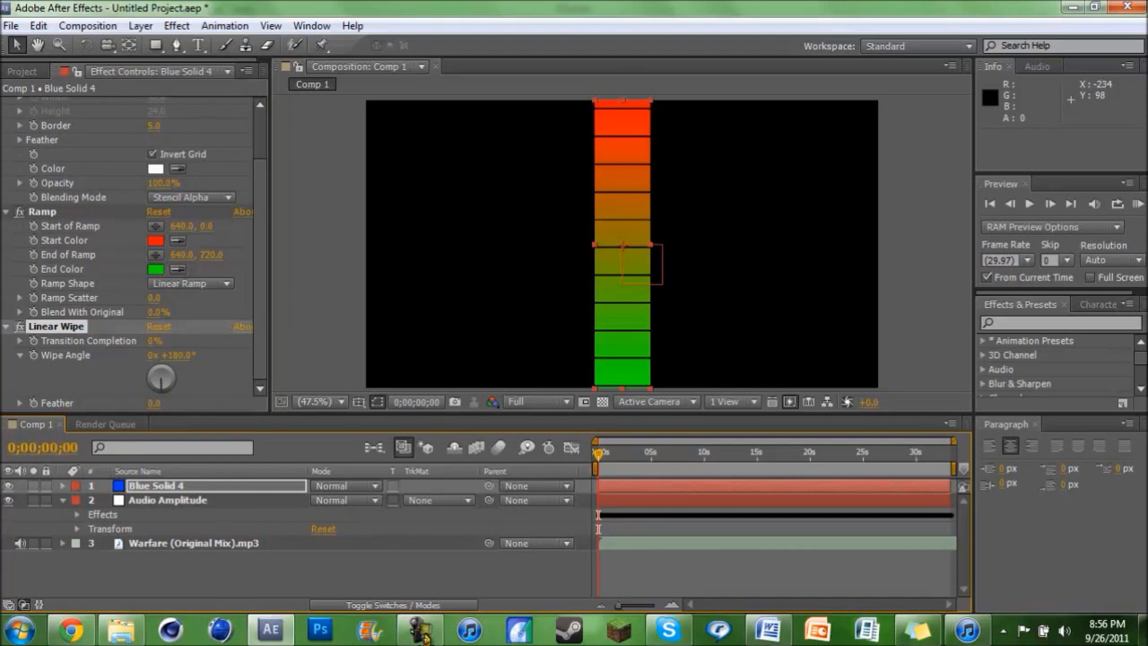
left_click(76, 512)
type("effect(\"Both Channels\")(1)*")
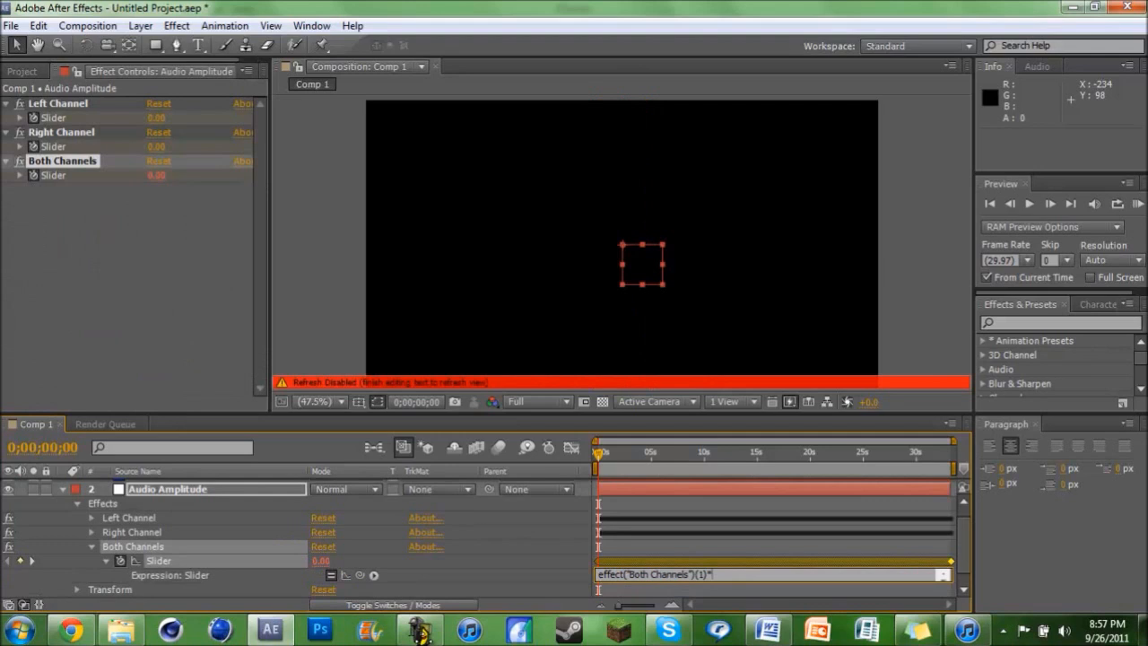
type("-1")
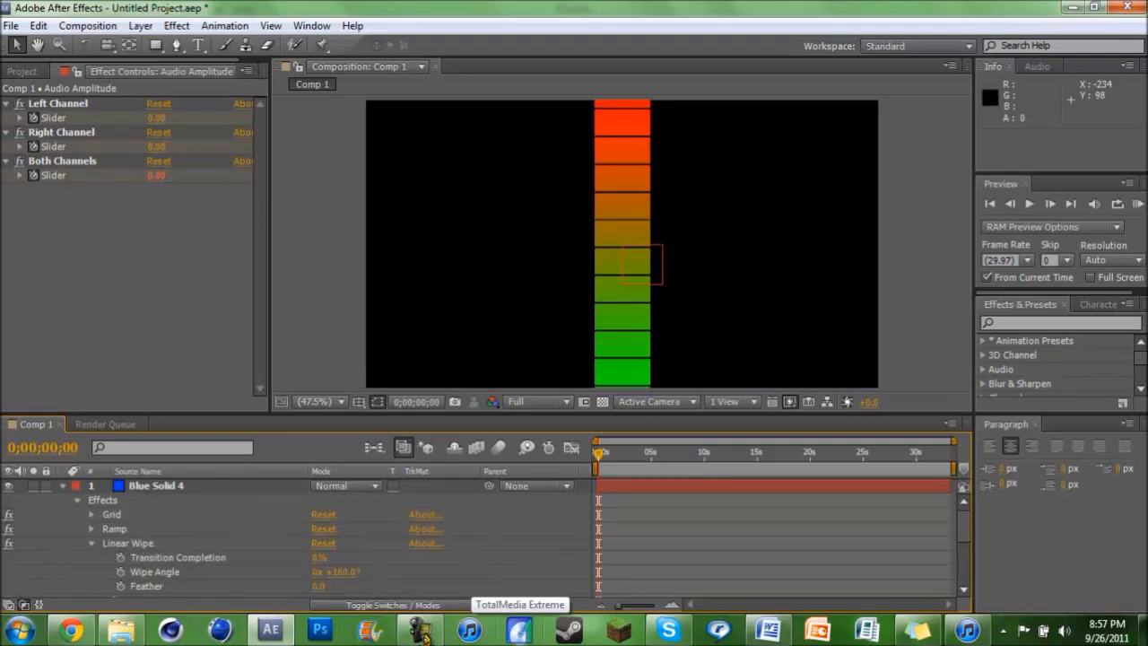
Link Transition Completion to the Both Channels slider by expression and append +69.
scroll("down", 3)
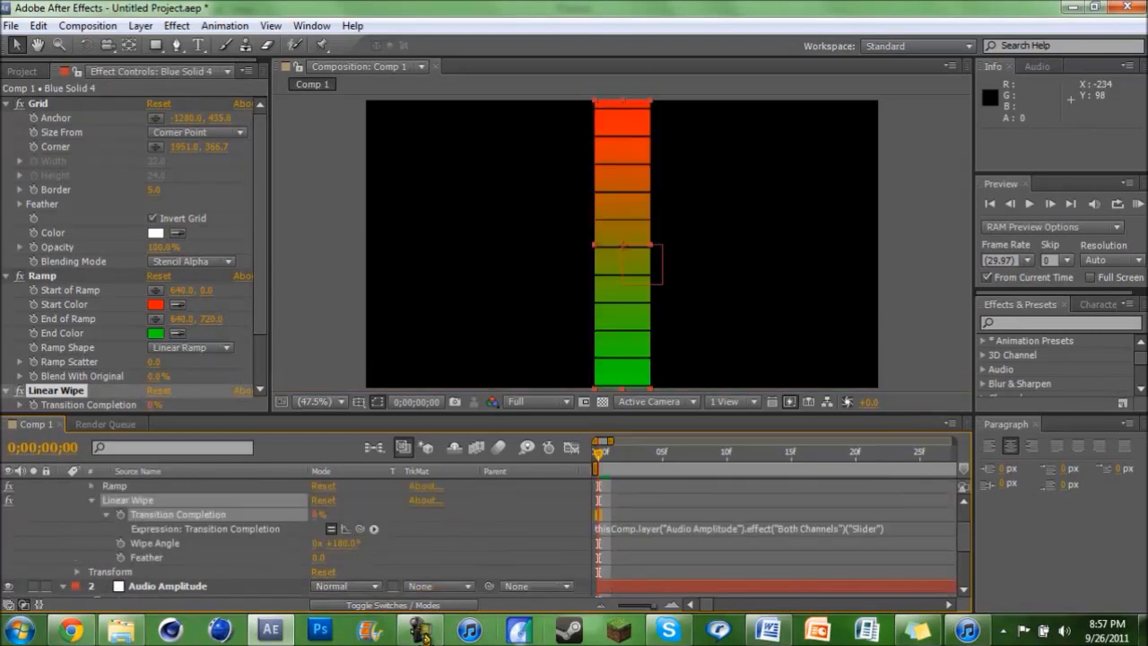
left_click(771, 527)
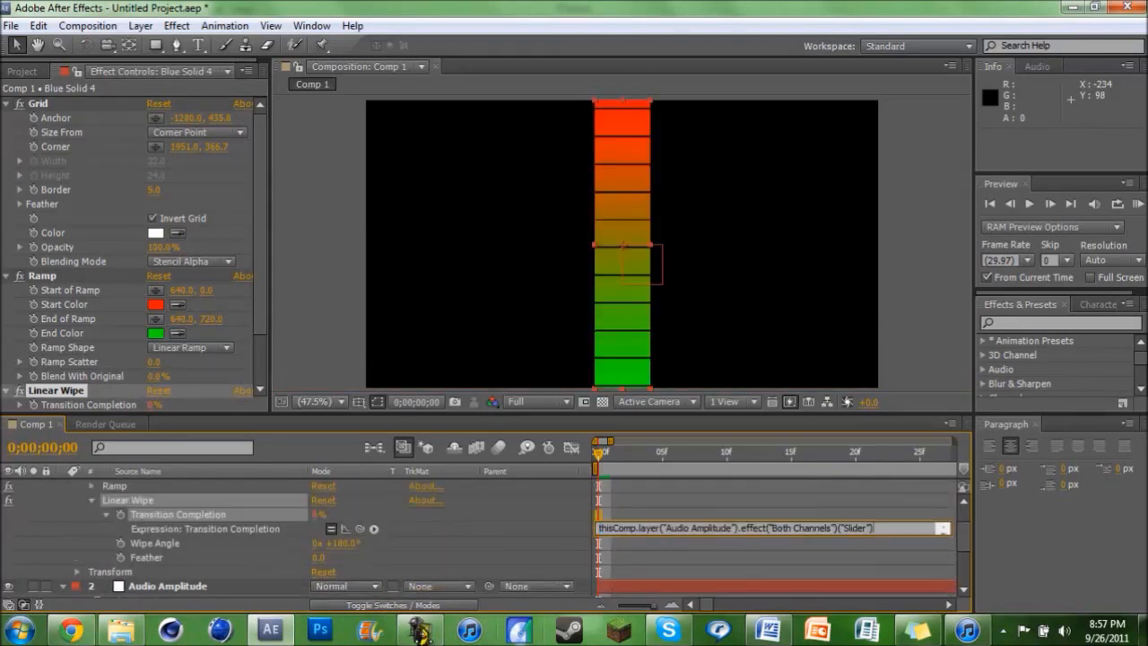
type("+")
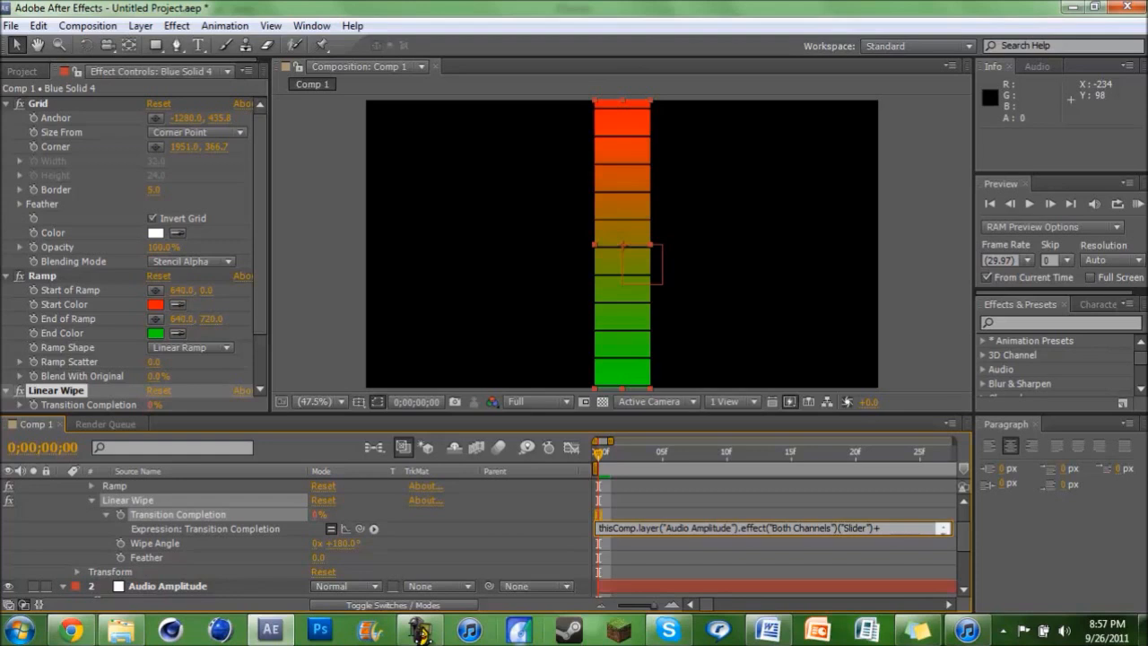
type("69")
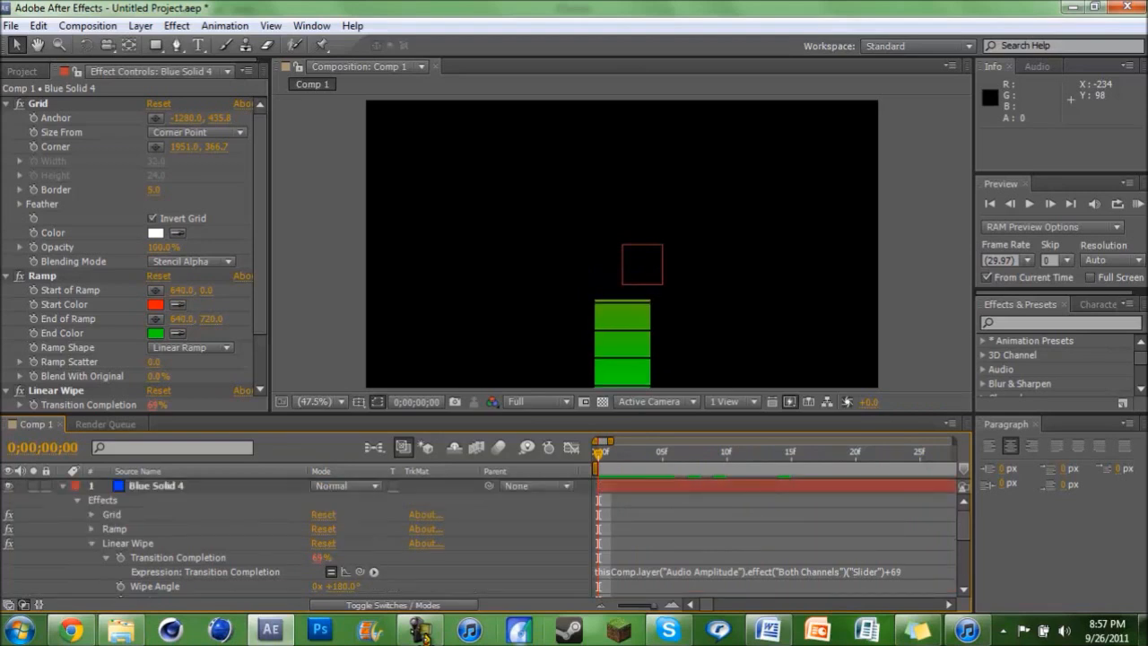
Duplicate the bar layer with Ctrl+D and edit the copy's wipe expression offset.
left_click(38, 25)
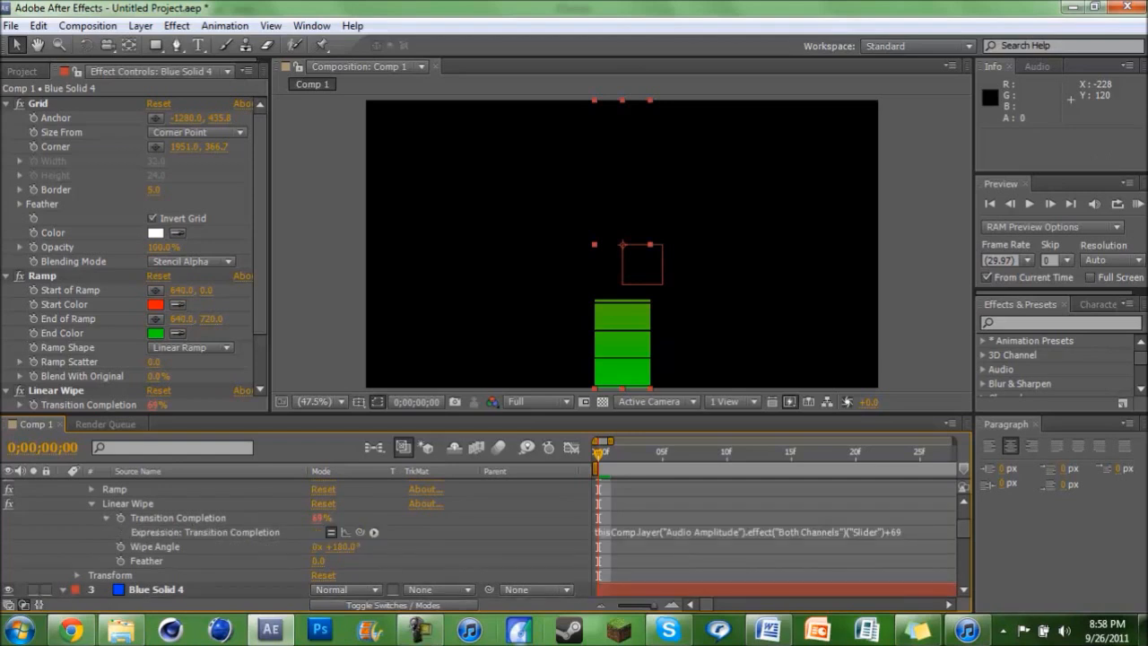
left_click(771, 531)
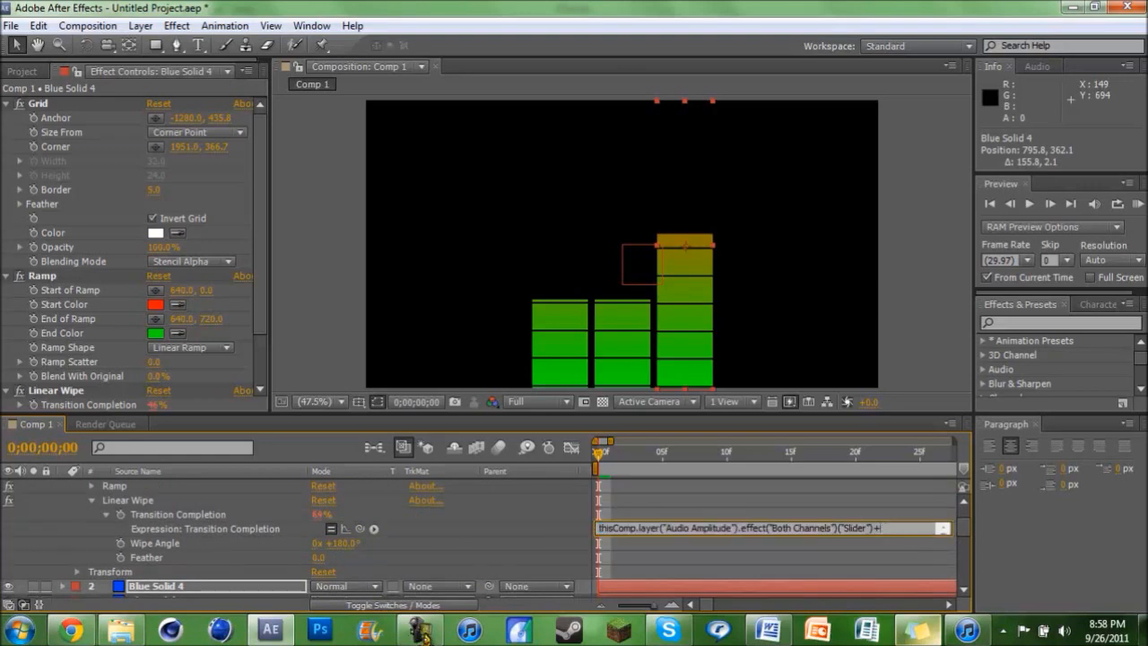
Set the third bar's expression offset to 83 so the bars step up left to right.
type("83")
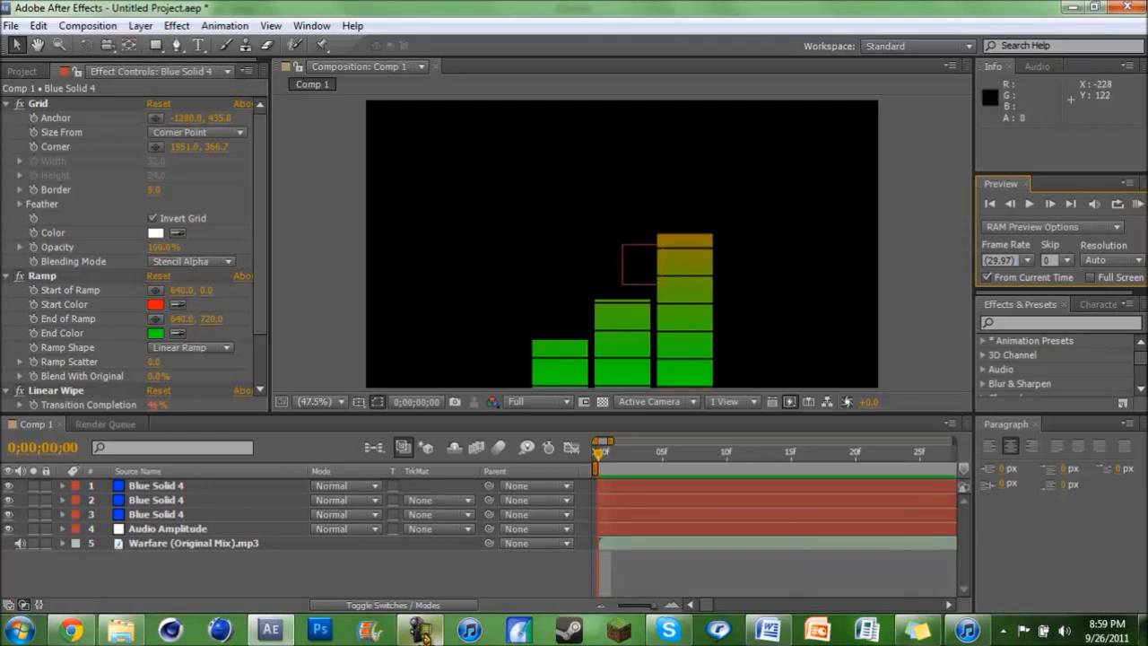
Select the top Blue Solid 4 layer and browse Effect > Generate for another effect.
left_click(176, 25)
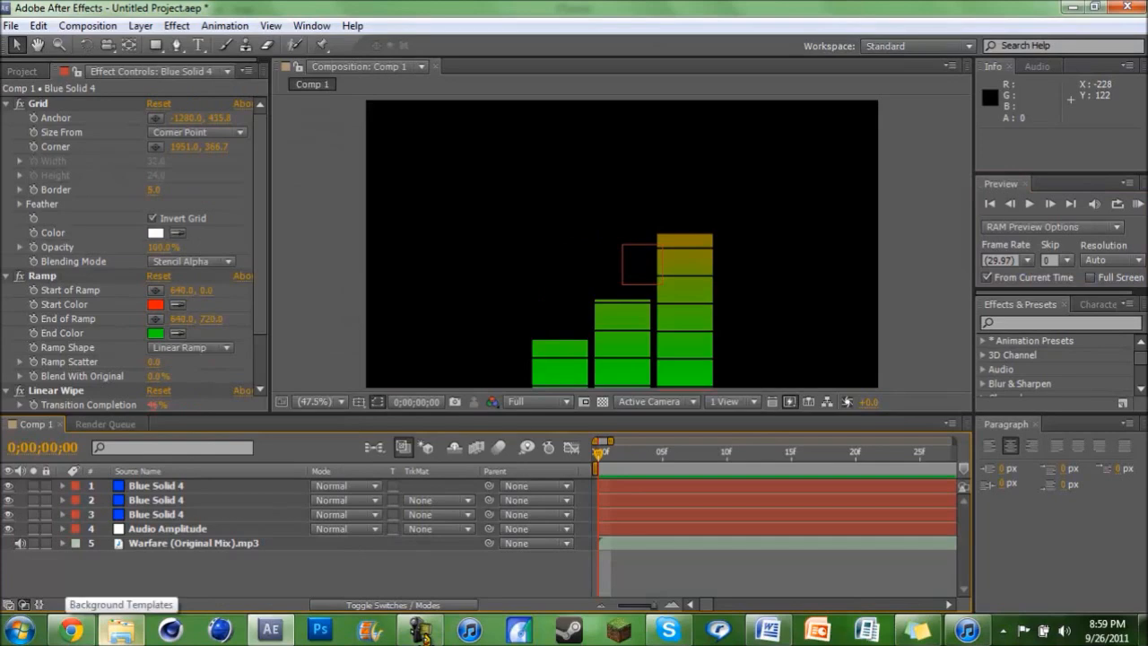
left_click(140, 25)
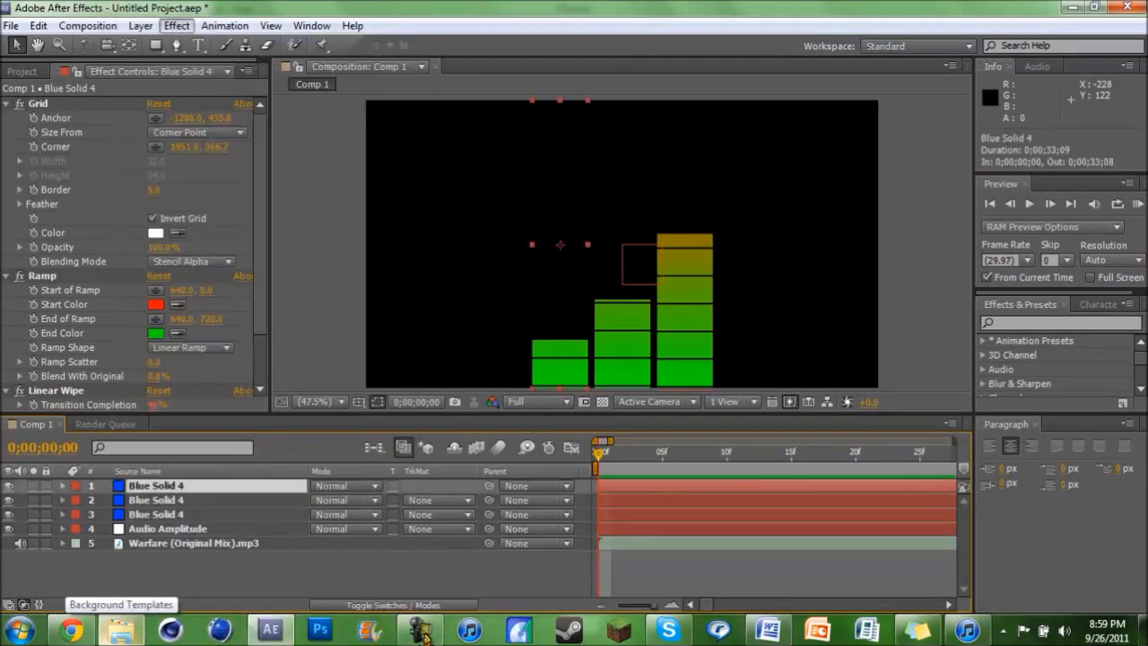
left_click(176, 25)
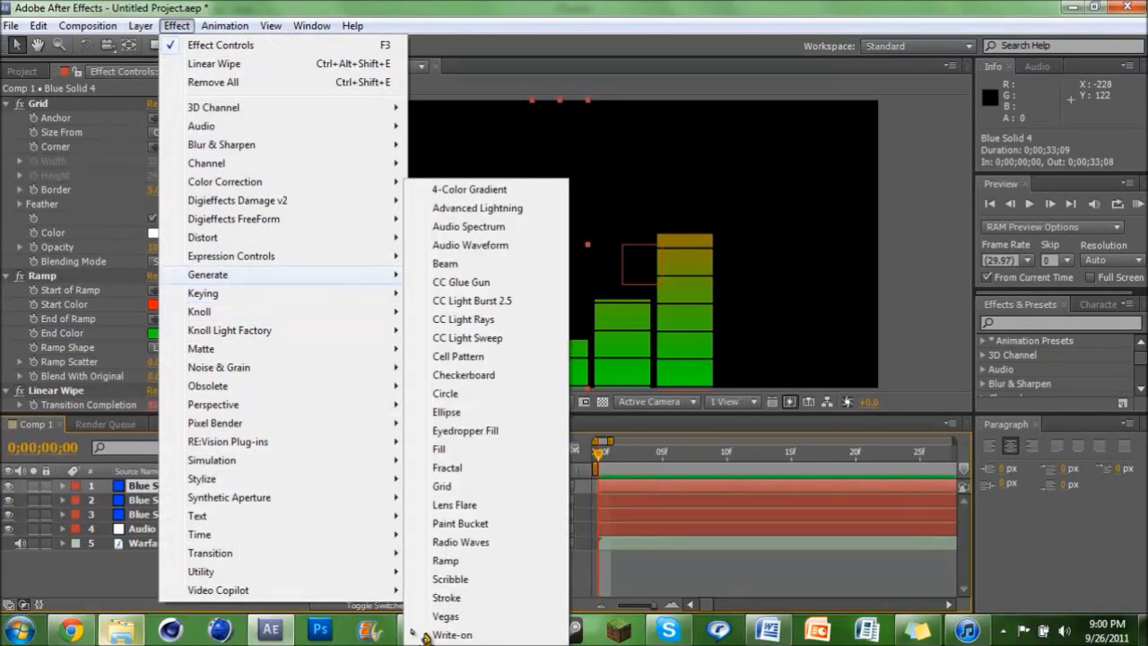